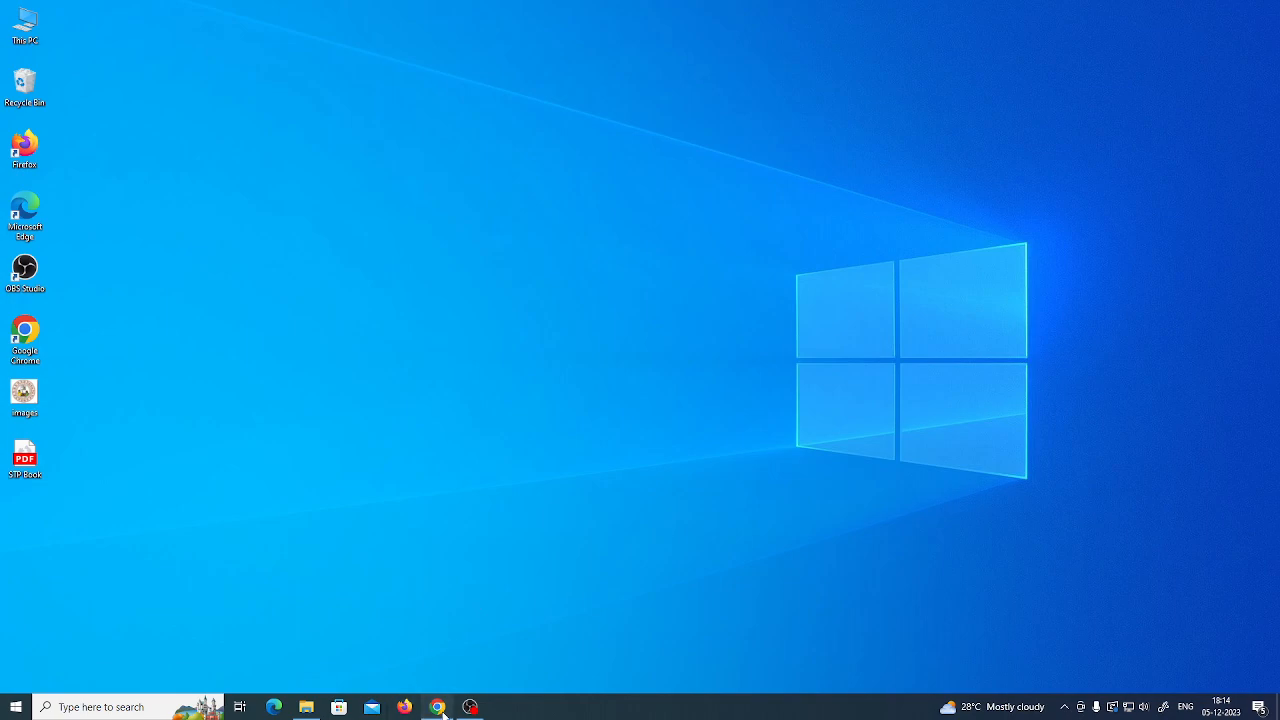
Launch Google Chrome from the taskbar onto a new tab
{"action": "left_click", "coordinate": [436, 708]}
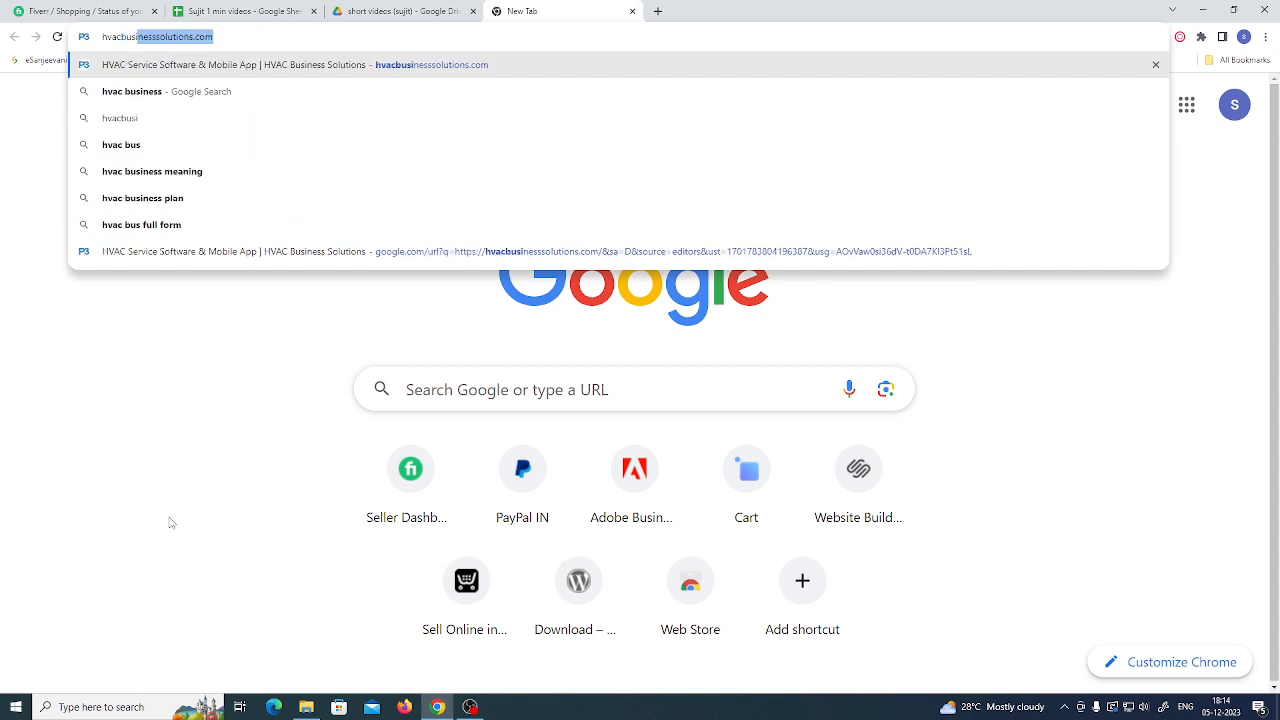
Search for the misspelled 'hvacbusinnesssolution', landing on a no-results page
{"action": "type", "text": "hvacbusinness"}
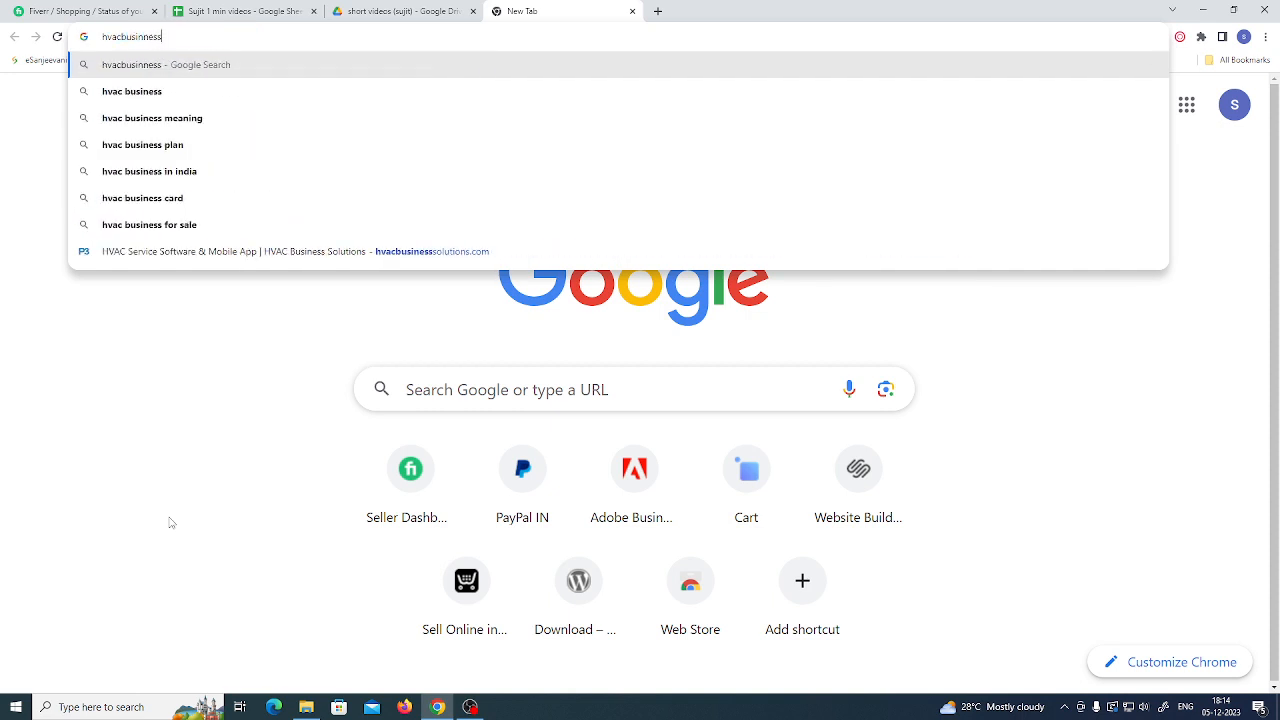
{"action": "type", "text": "solution"}
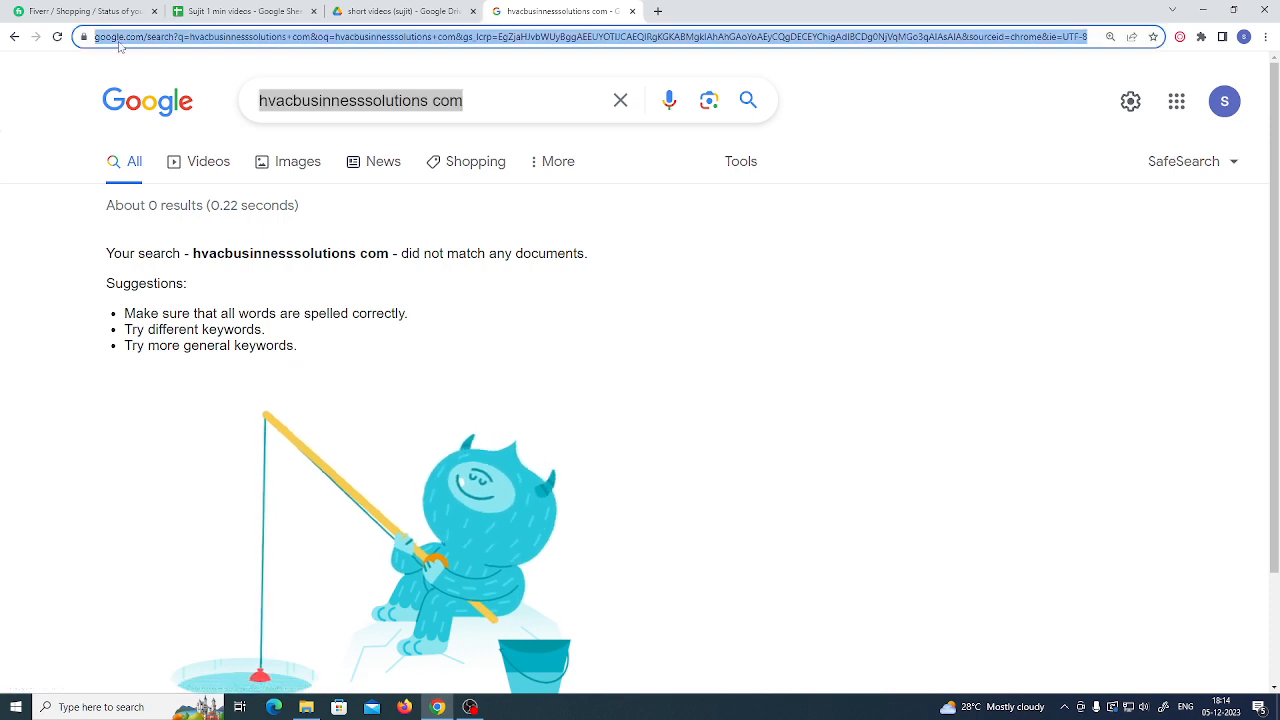
Search Google for the corrected 'hvac business solutions'
{"action": "type", "text": "hav"}
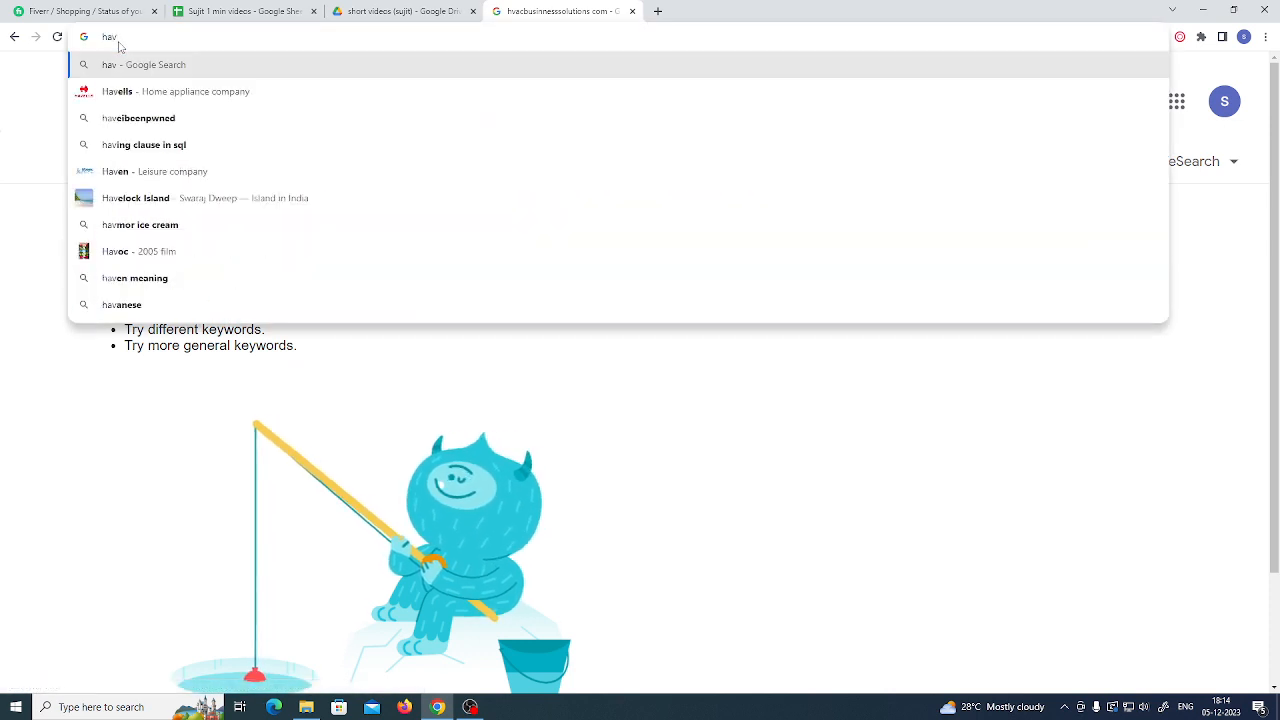
{"action": "type", "text": "c"}
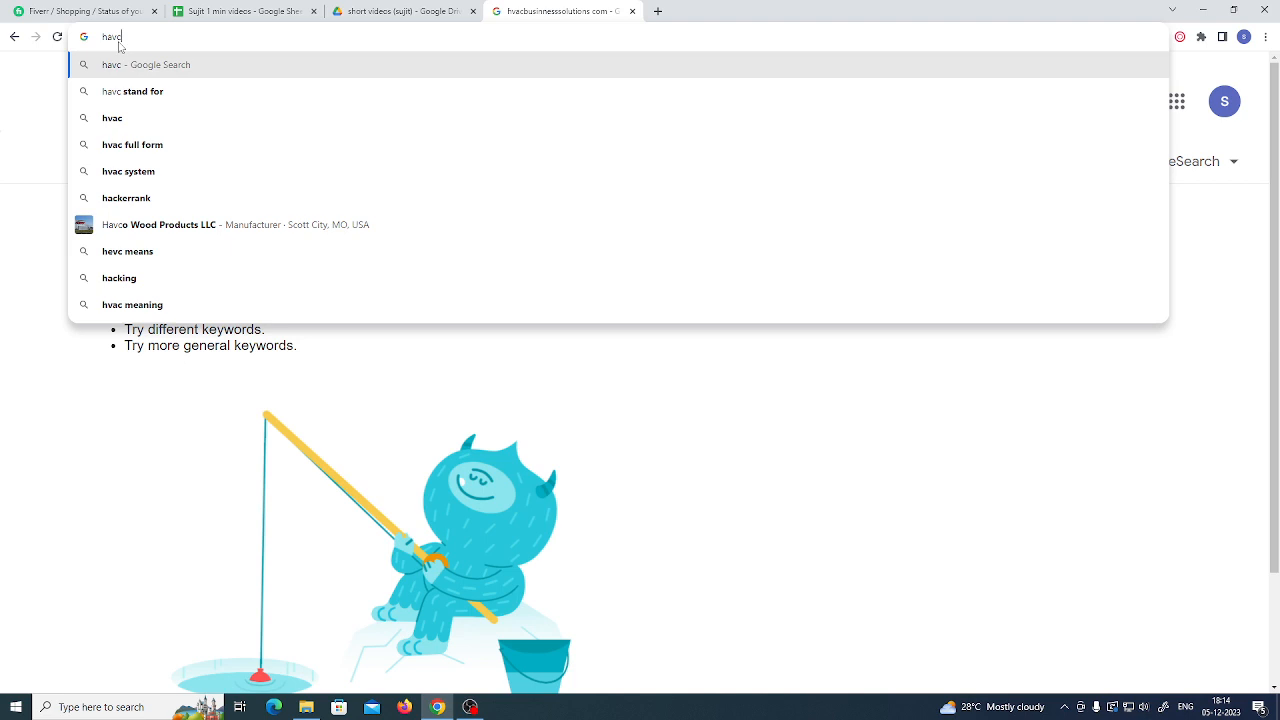
{"action": "type", "text": "bu"}
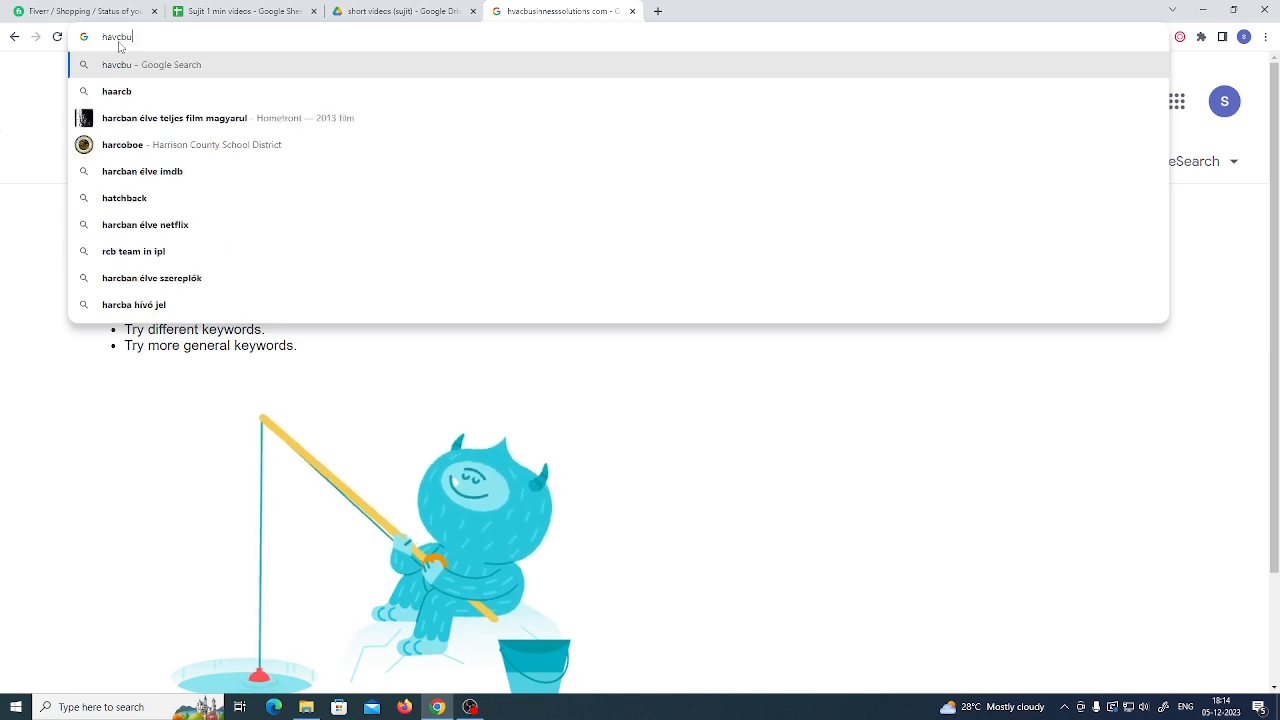
{"action": "type", "text": "sinesssolu"}
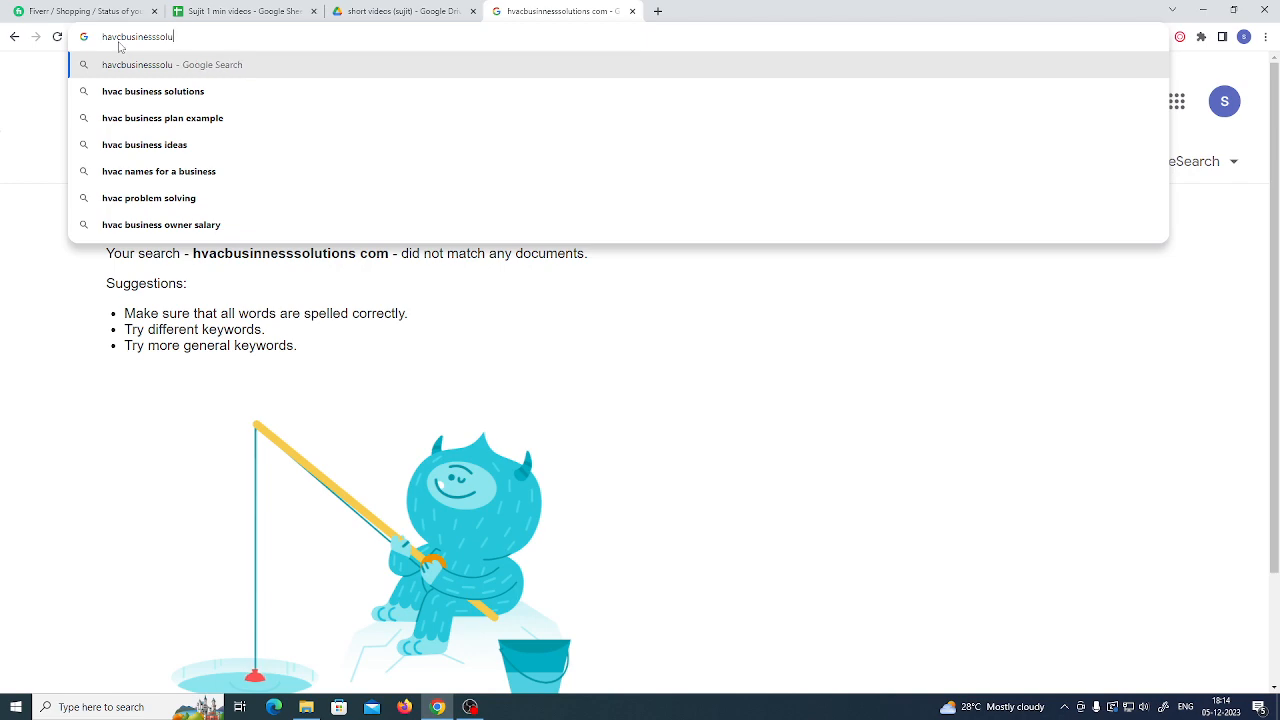
{"action": "left_click", "coordinate": [152, 92]}
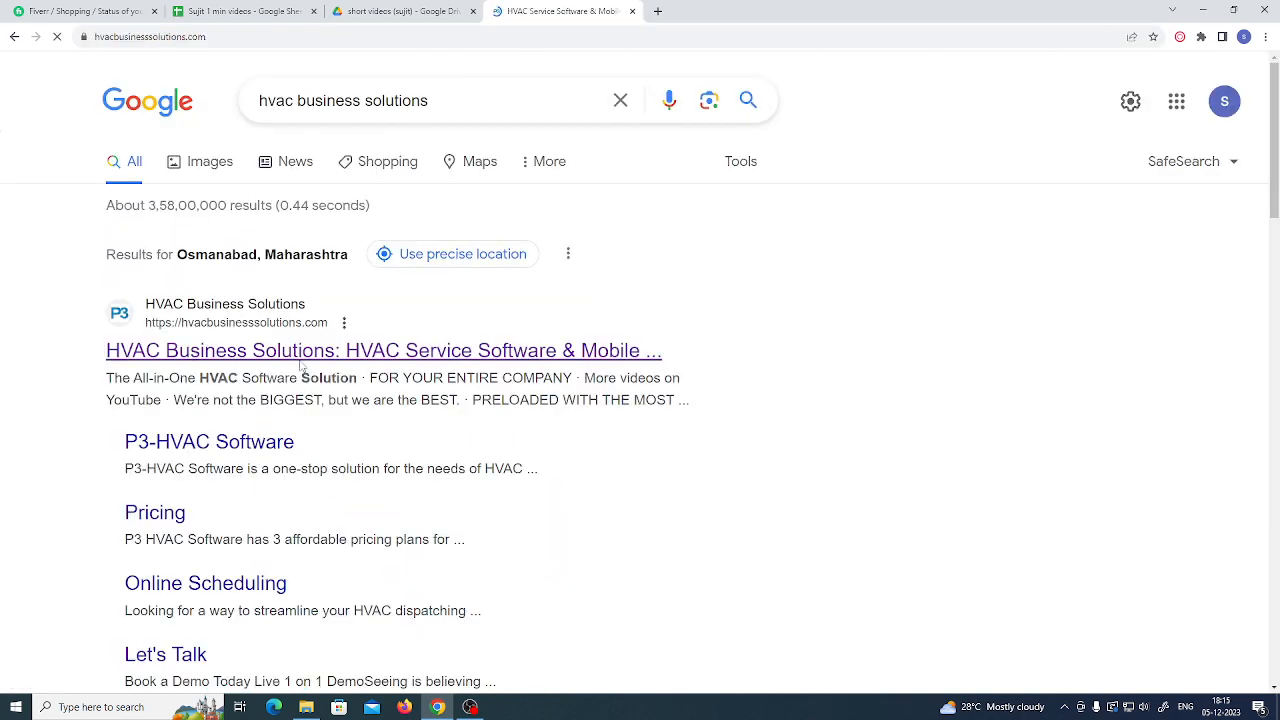
Open the HVAC Business Solutions website and go to its Book a Demo form
{"action": "left_click", "coordinate": [384, 350]}
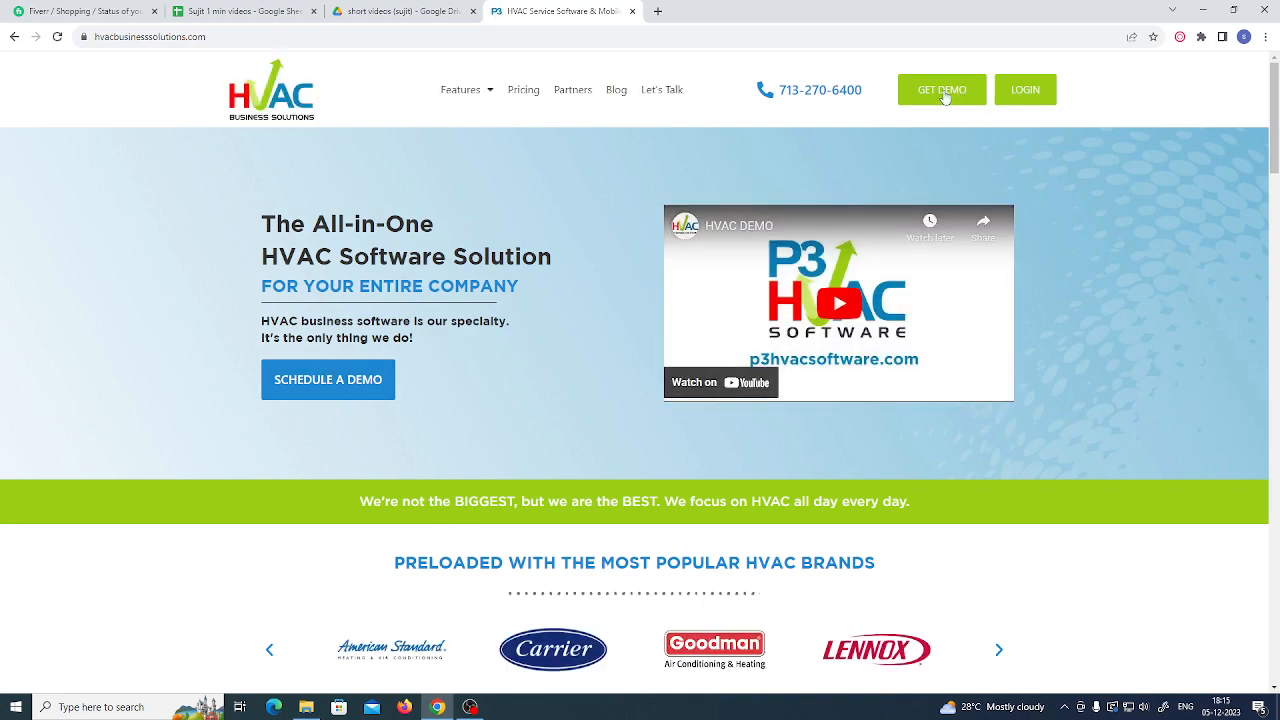
{"action": "left_click", "coordinate": [940, 88]}
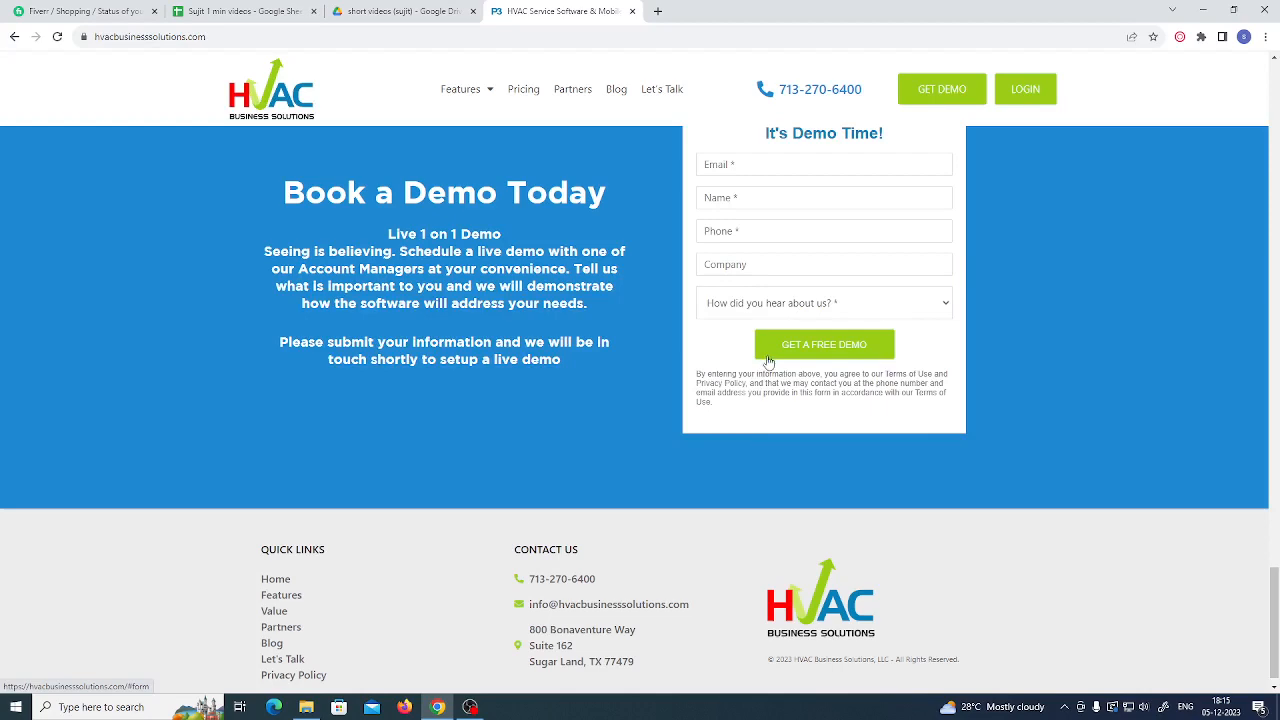
{"action": "scroll", "scroll_direction": "up", "scroll_amount": 3}
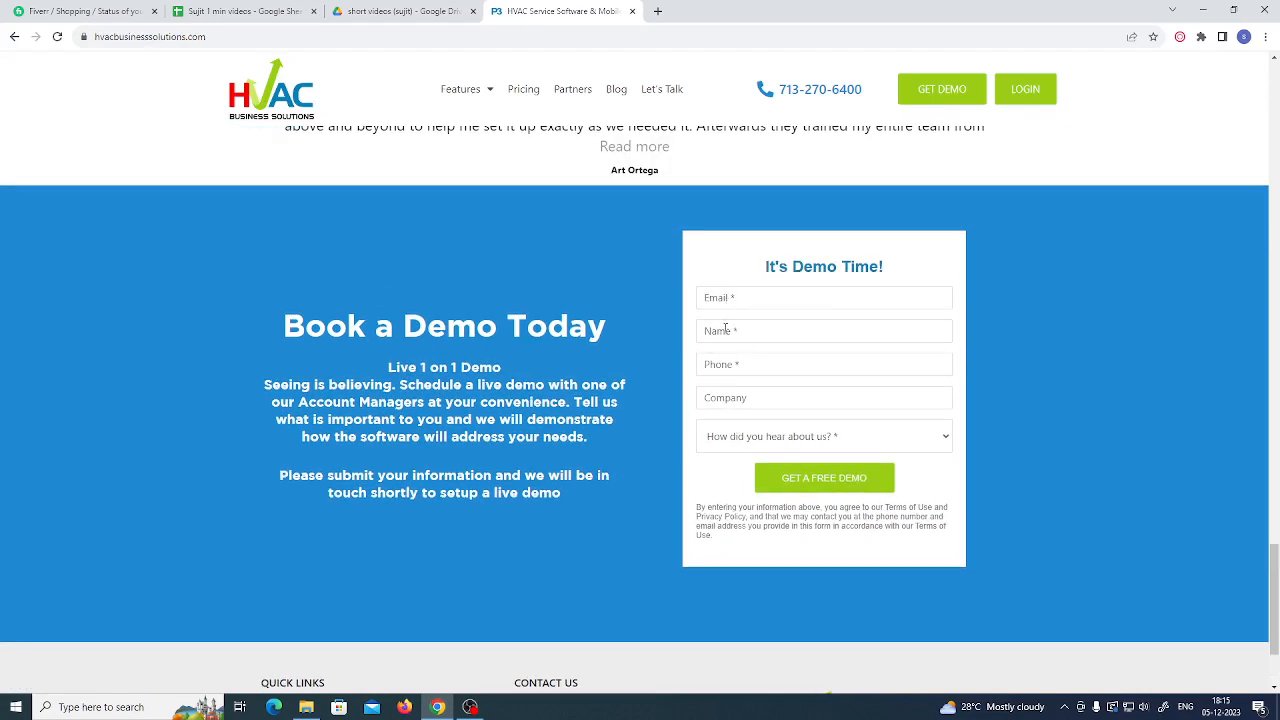
{"action": "scroll", "scroll_direction": "up", "scroll_amount": 3}
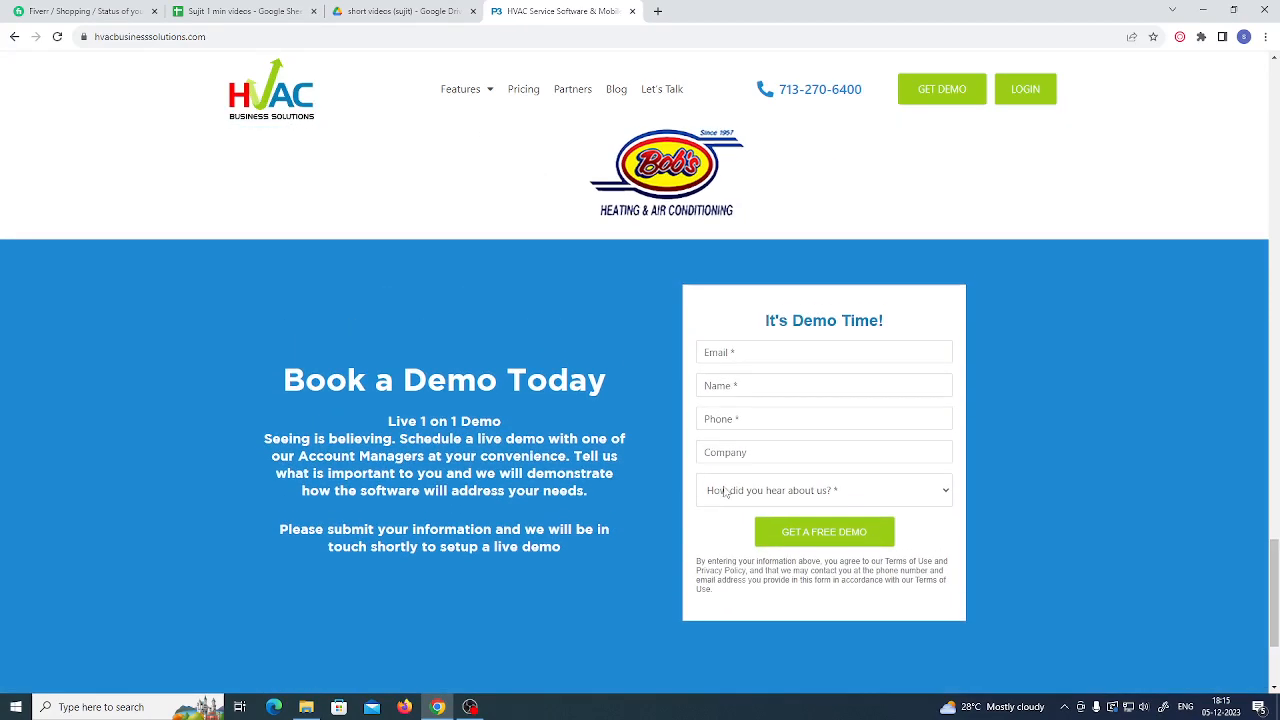
Choose 'Social Media' for 'How did you hear about us?' in the demo form
{"action": "left_click", "coordinate": [824, 490]}
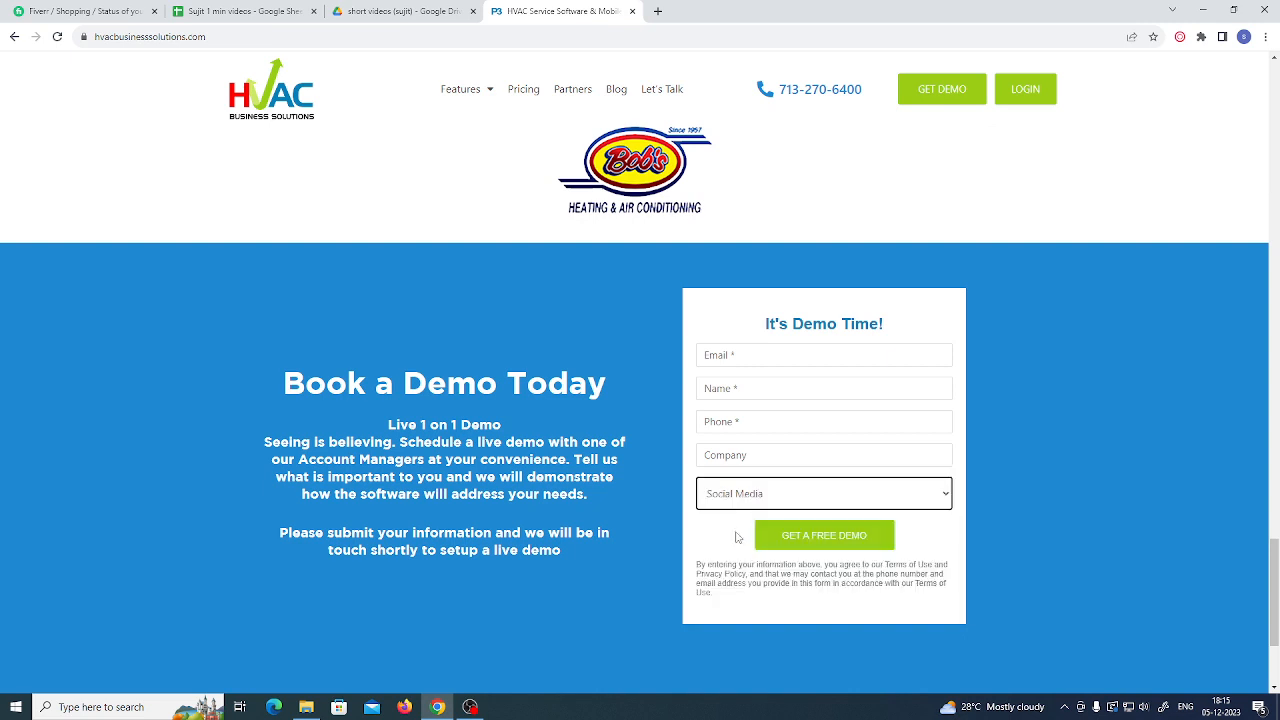
{"action": "scroll", "scroll_direction": "down", "scroll_amount": 3}
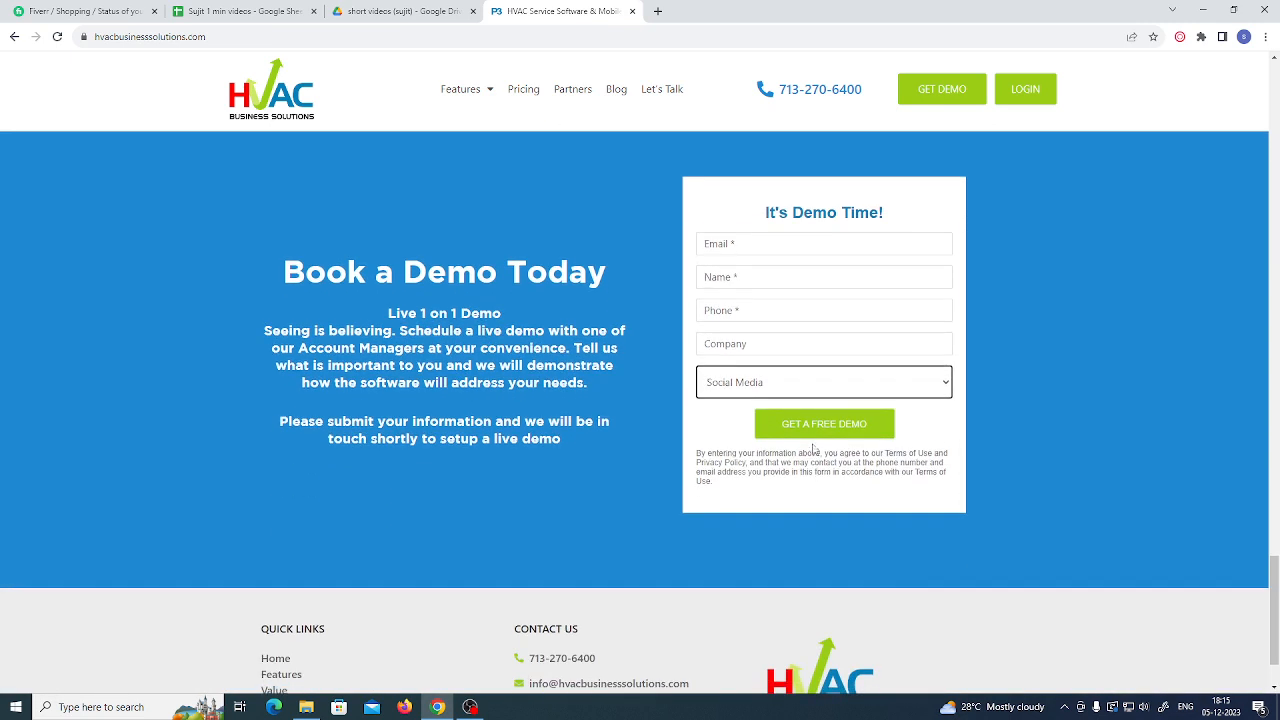
{"action": "mouse_move", "coordinate": [516, 556]}
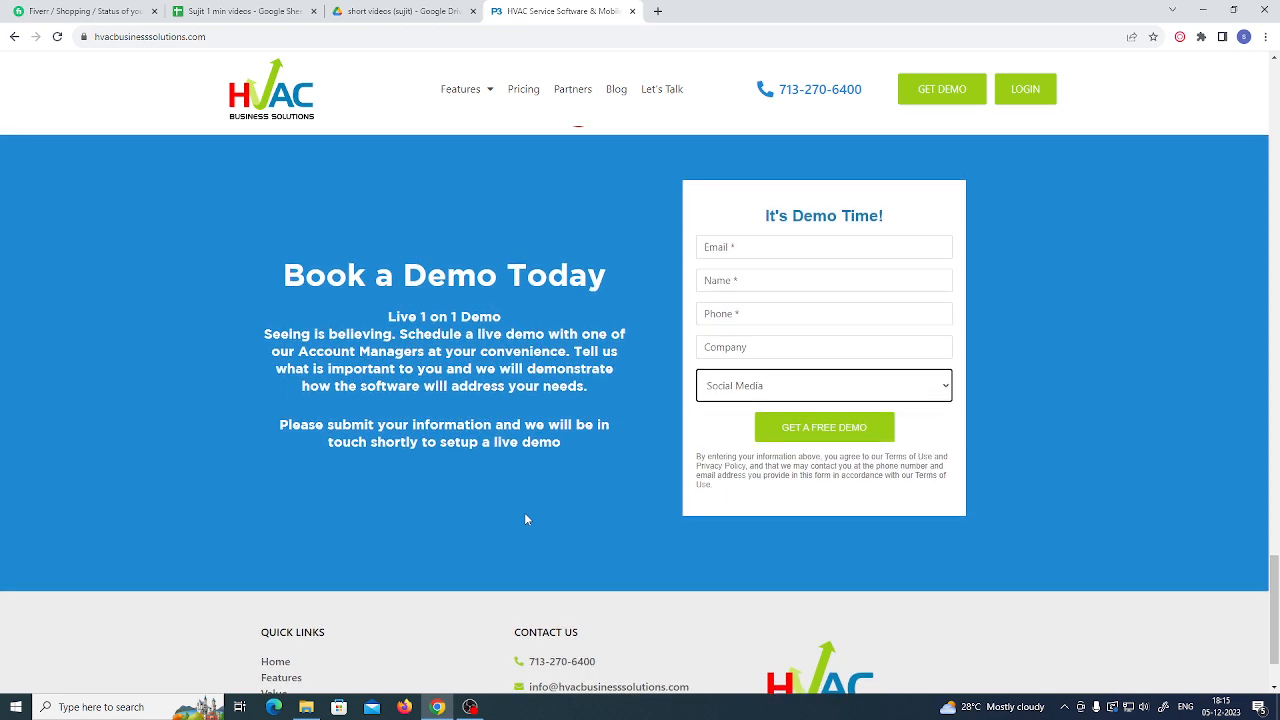
{"action": "scroll", "scroll_direction": "down", "scroll_amount": 3}
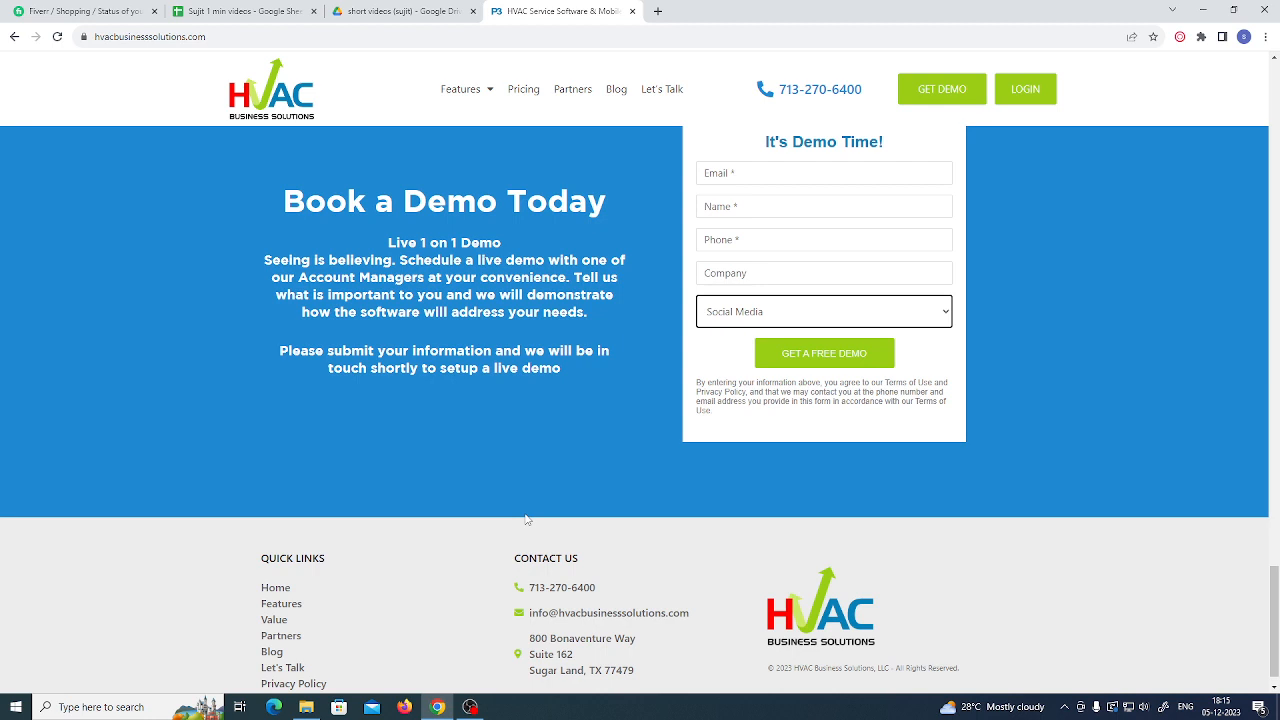
{"action": "scroll", "scroll_direction": "up", "scroll_amount": 3}
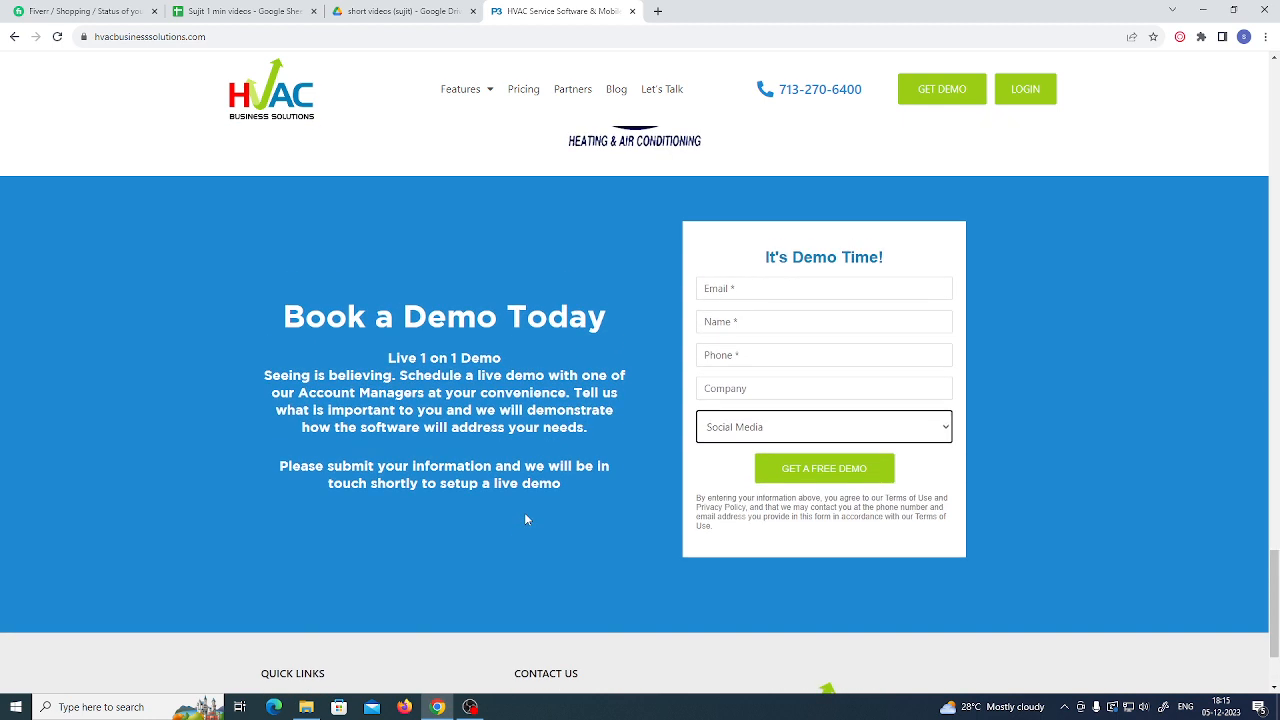